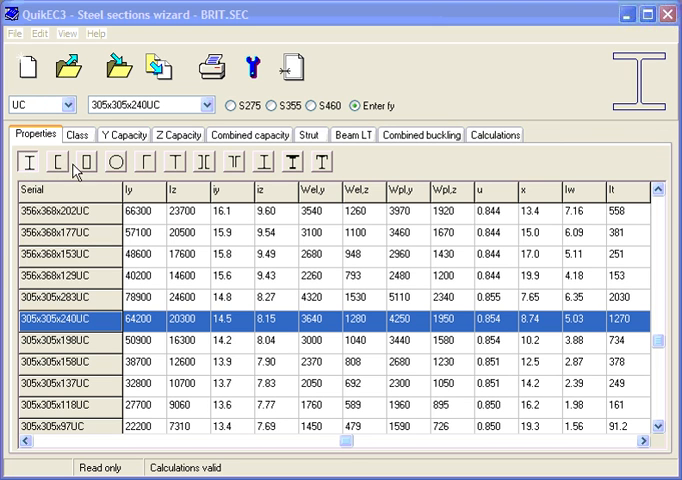
mouse_move(332, 170)
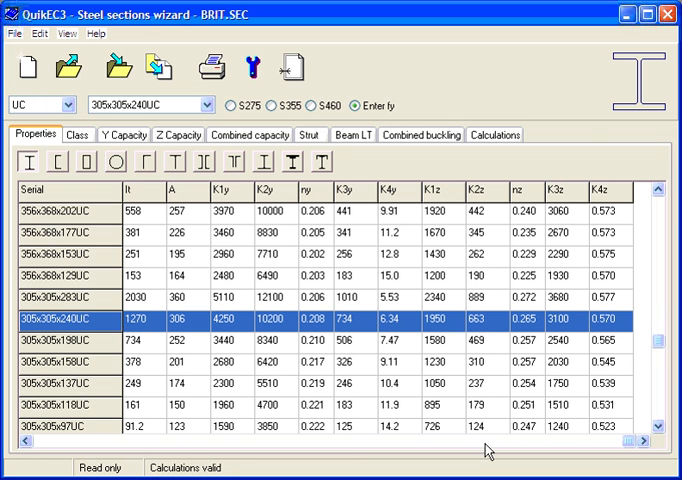
mouse_move(510, 446)
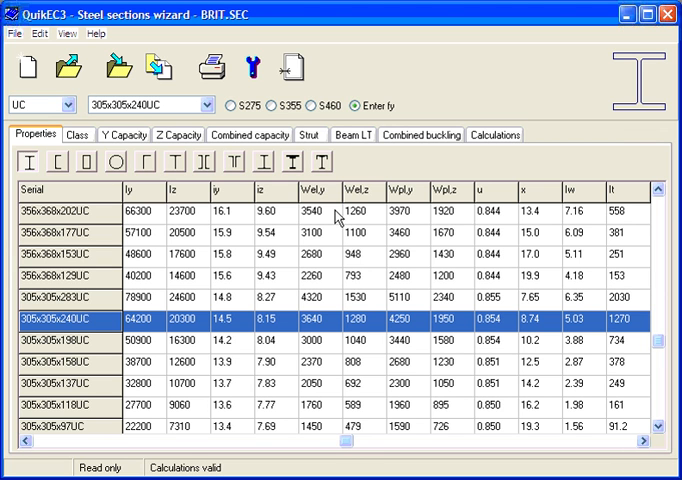
mouse_move(336, 218)
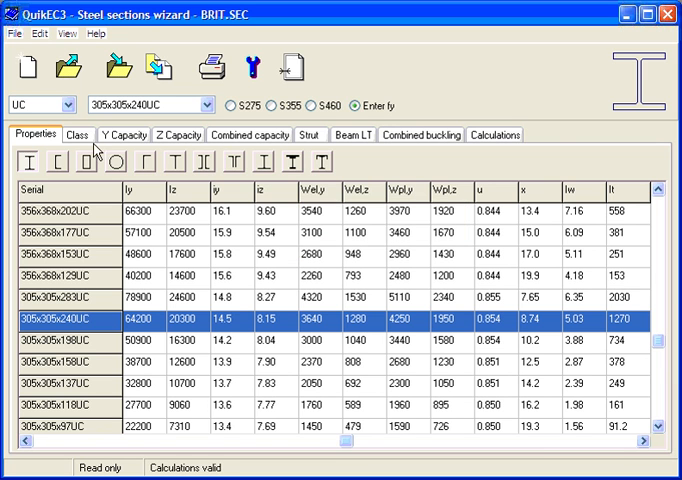
- Show the 305x305x240UC classification report down to the Z-axis bending classes, all Class 1
click(76, 136)
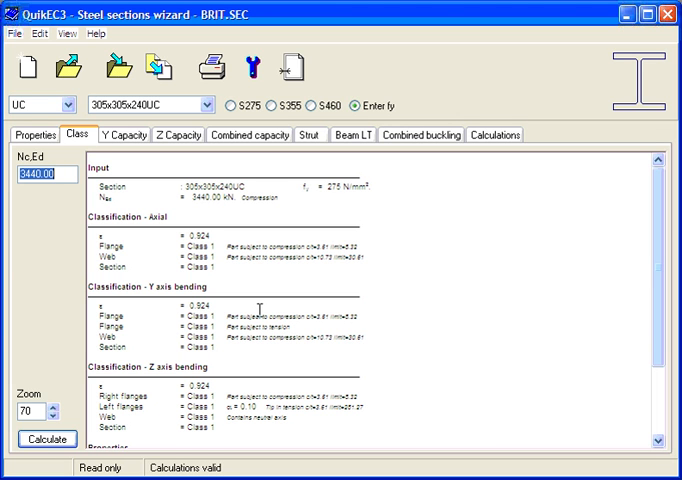
mouse_move(52, 214)
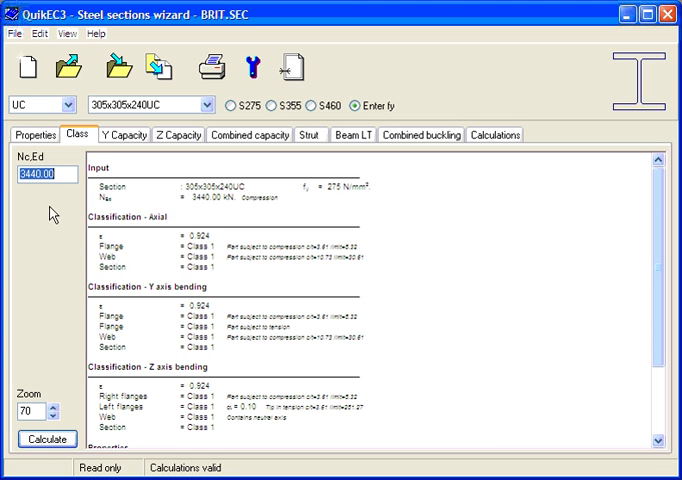
mouse_move(248, 300)
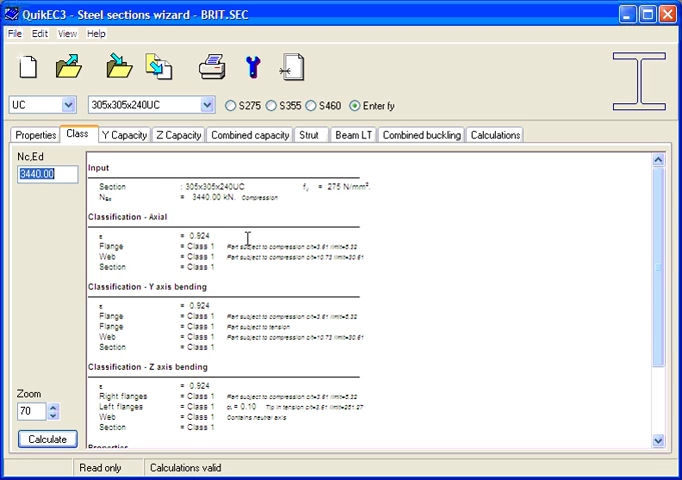
mouse_move(160, 278)
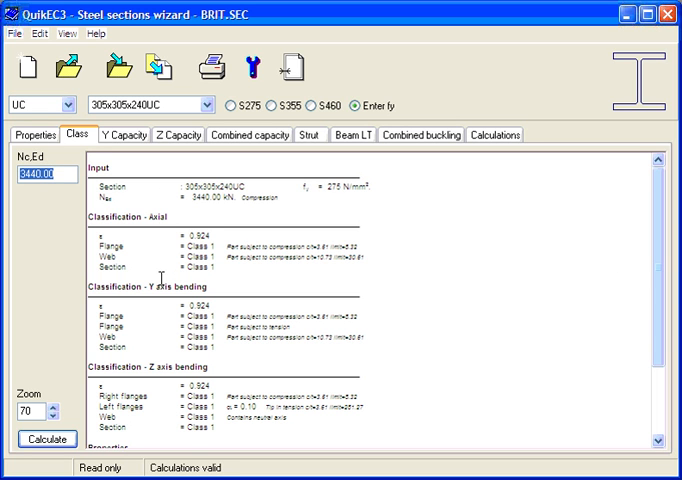
mouse_move(568, 280)
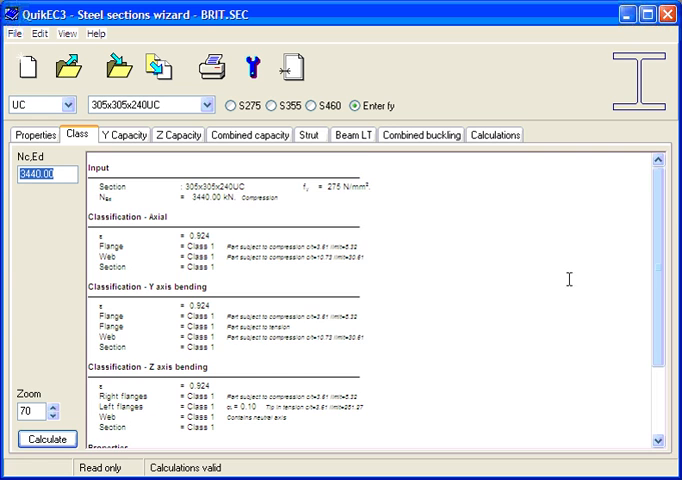
scroll(down, 3)
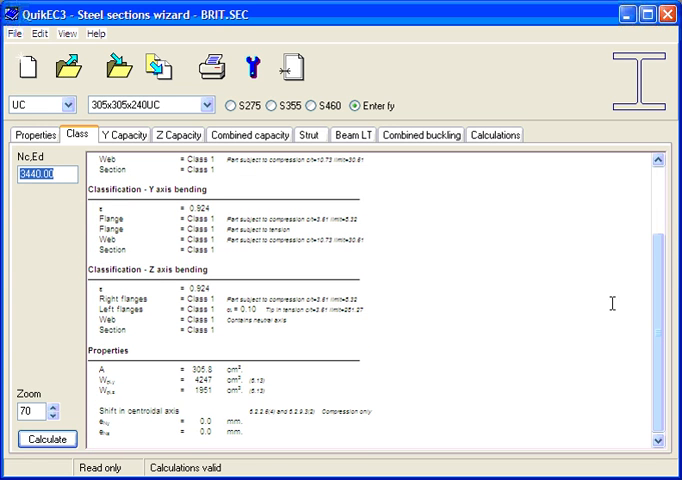
mouse_move(284, 384)
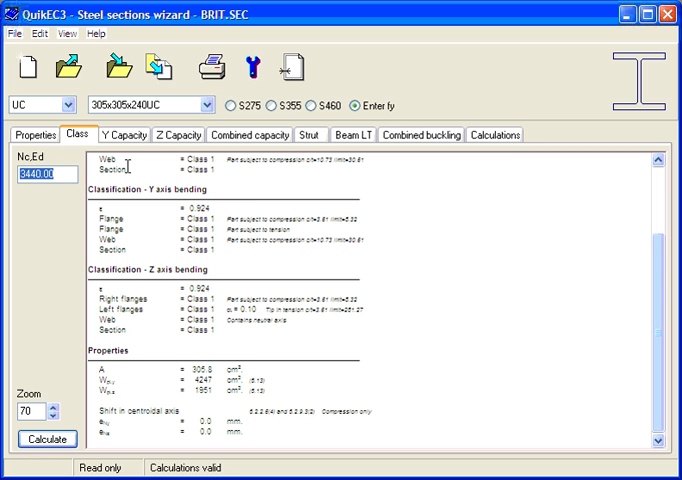
- Review the Y-axis, Z-axis, combined capacity (0.92) and strut flexural buckling checks in turn
click(122, 136)
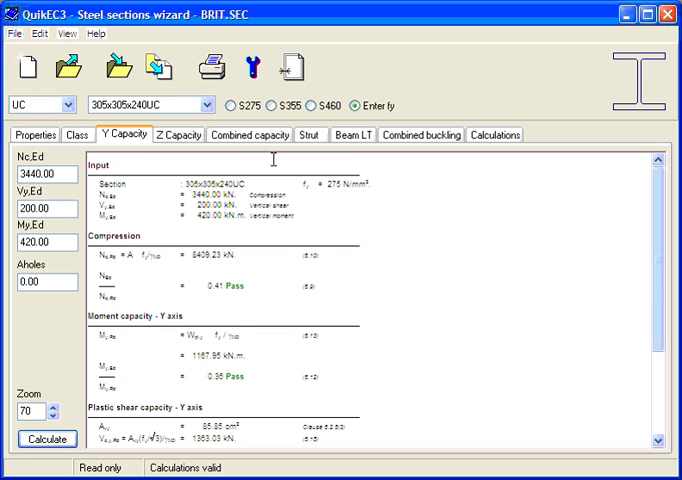
click(176, 134)
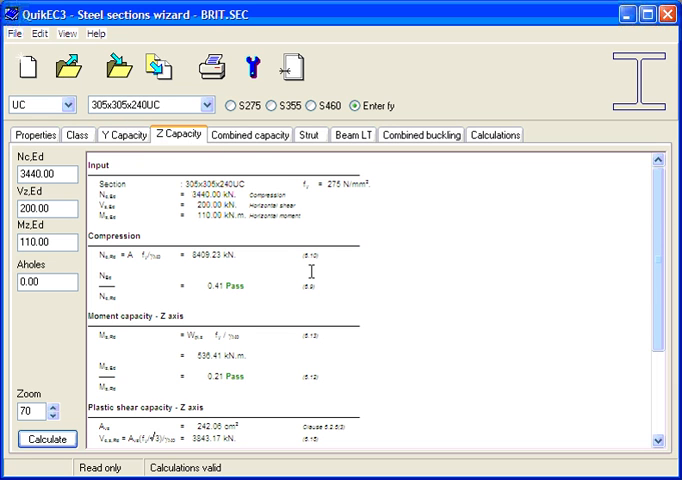
click(248, 136)
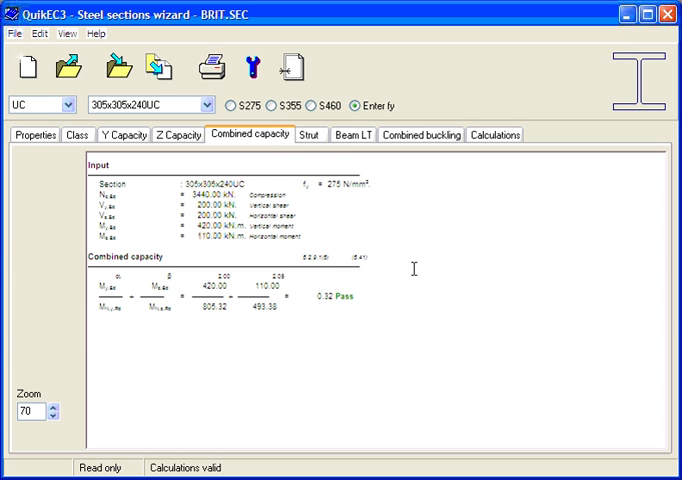
click(308, 136)
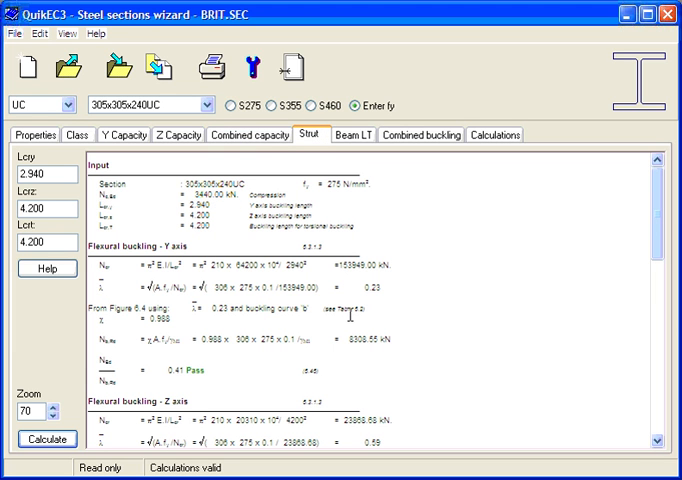
mouse_move(356, 150)
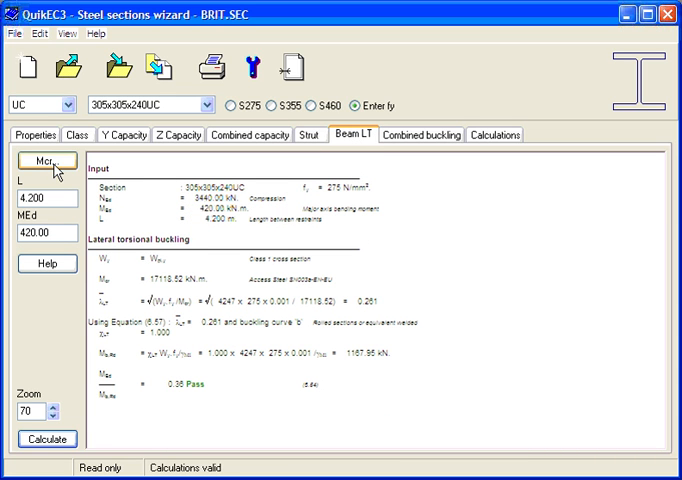
- Inspect the elastic critical moment Mcr factors and leave them unchanged
click(44, 160)
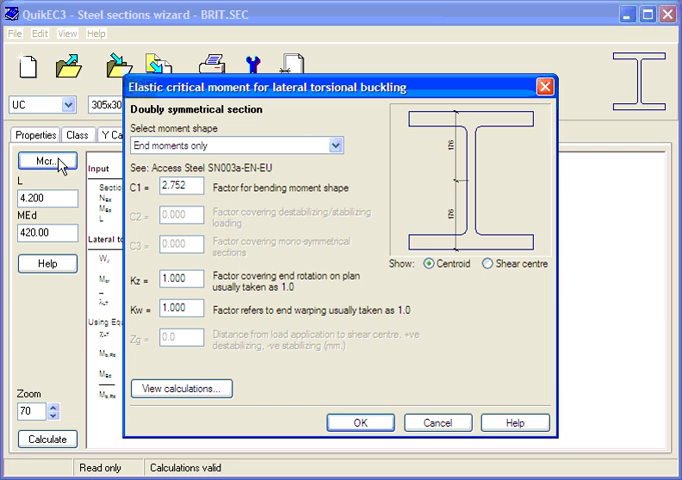
mouse_move(248, 104)
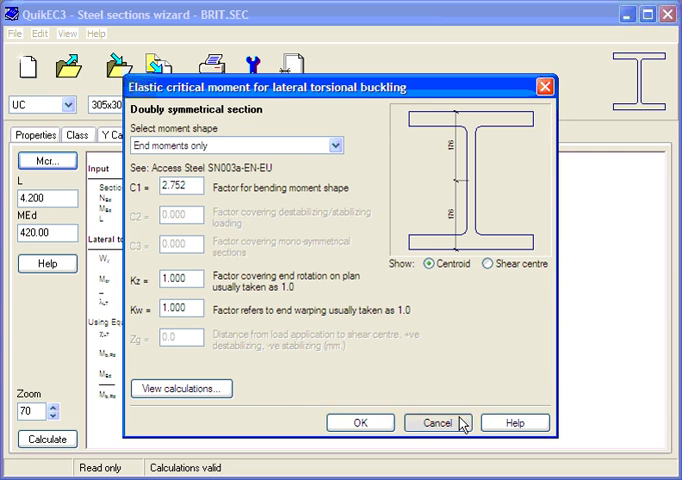
click(424, 422)
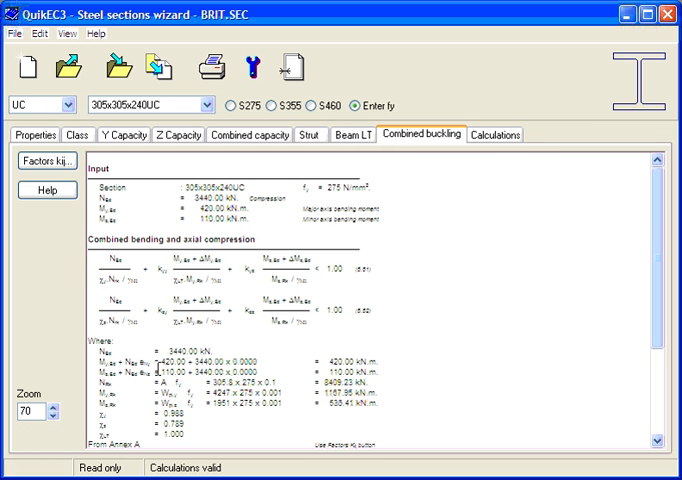
- Show the full calculations report down to the bending, moment capacity and shear checks
click(492, 134)
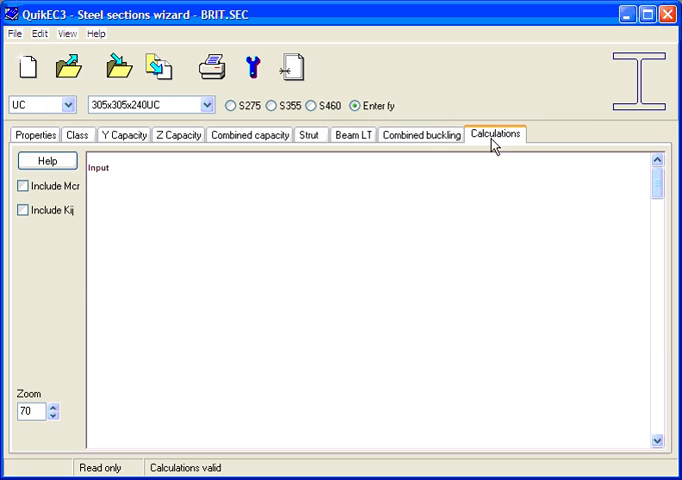
scroll(down, 3)
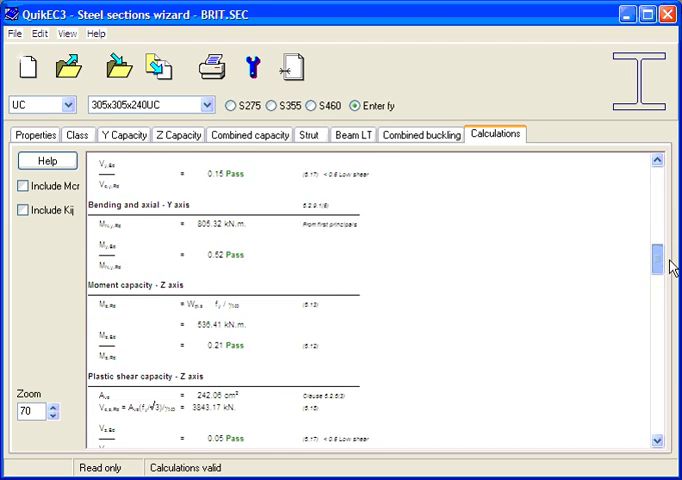